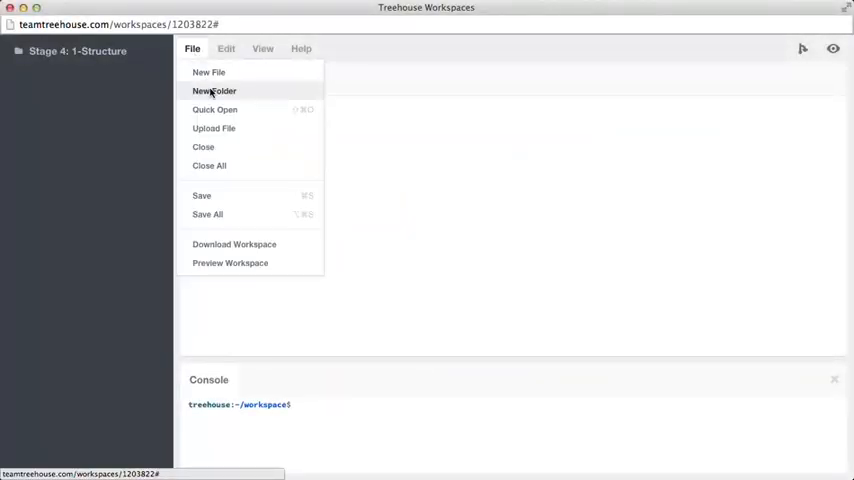
Step: Create a new folder named src in the workspace
{"action": "left_click", "coordinate": [214, 92]}
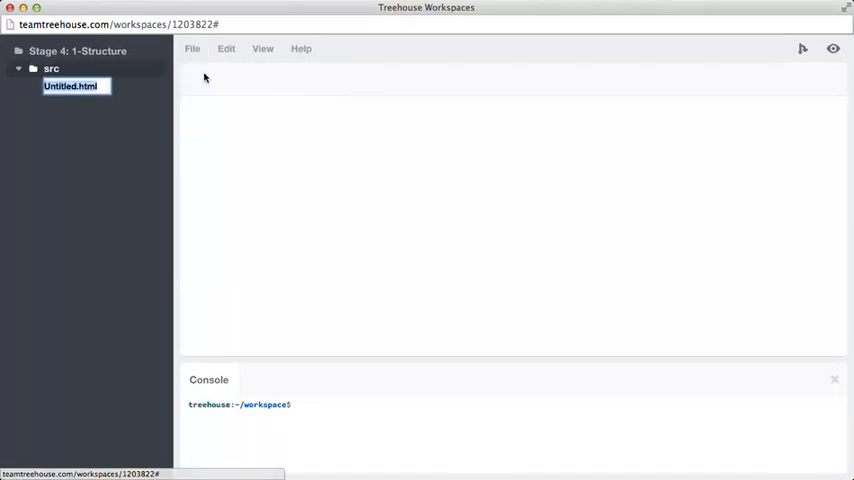
{"action": "type", "text": "Example.php"}
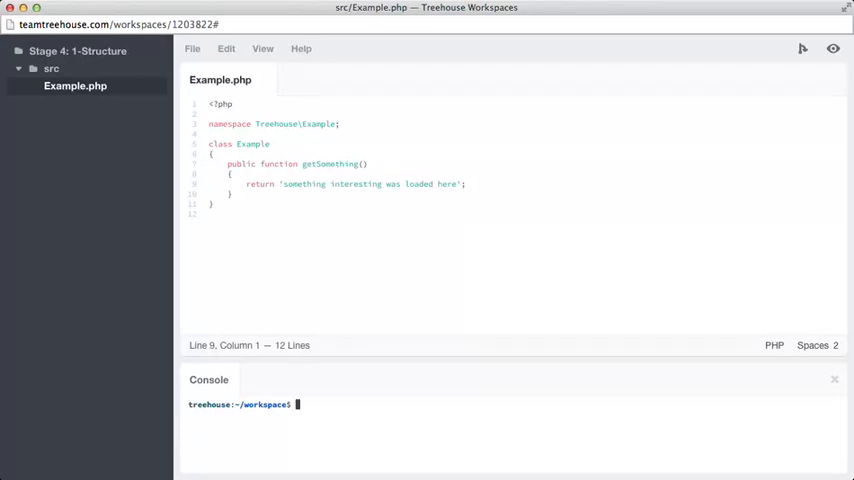
Step: Run composer require phpunit/phpunit --dev with version constraint 4.2.* in the console
{"action": "type", "text": "compose"}
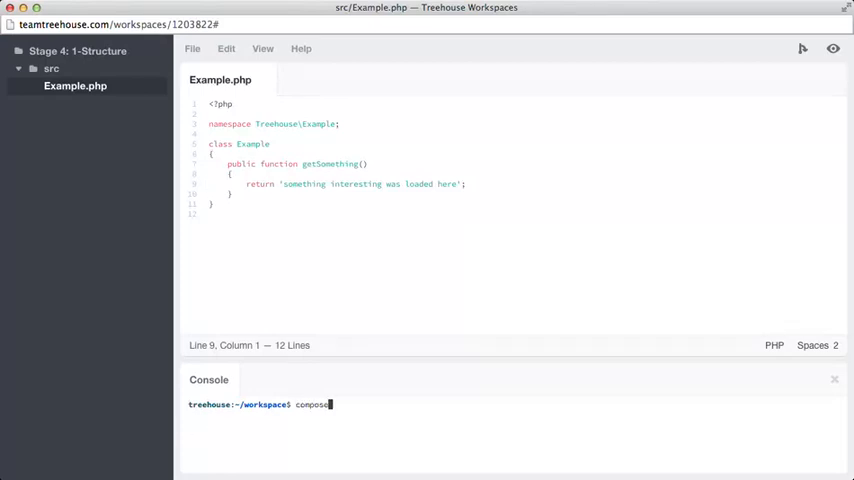
{"action": "type", "text": "require"}
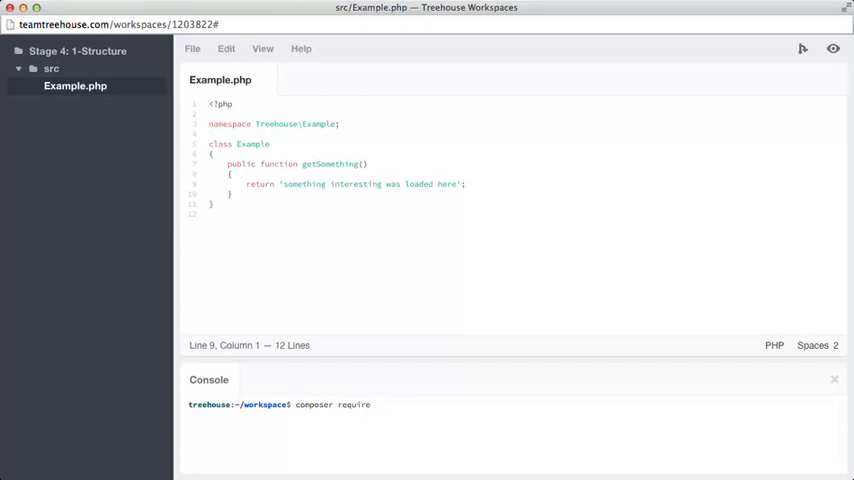
{"action": "type", "text": "phpunit"}
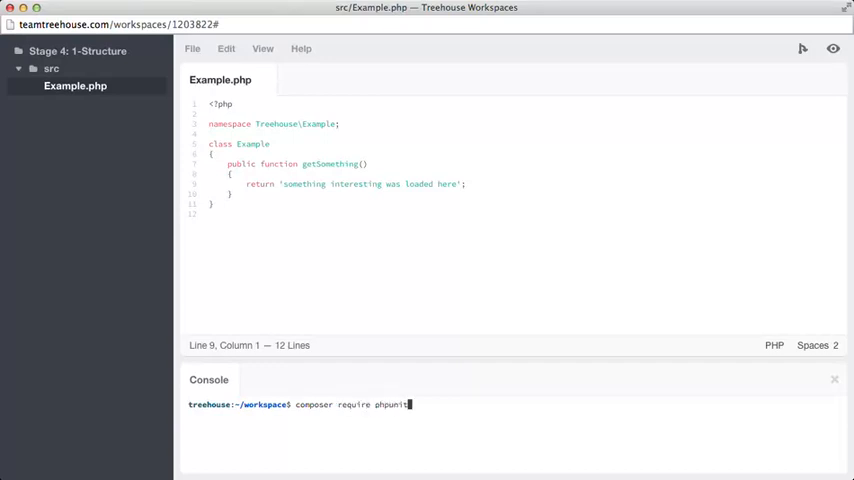
{"action": "type", "text": "/phpunit --"}
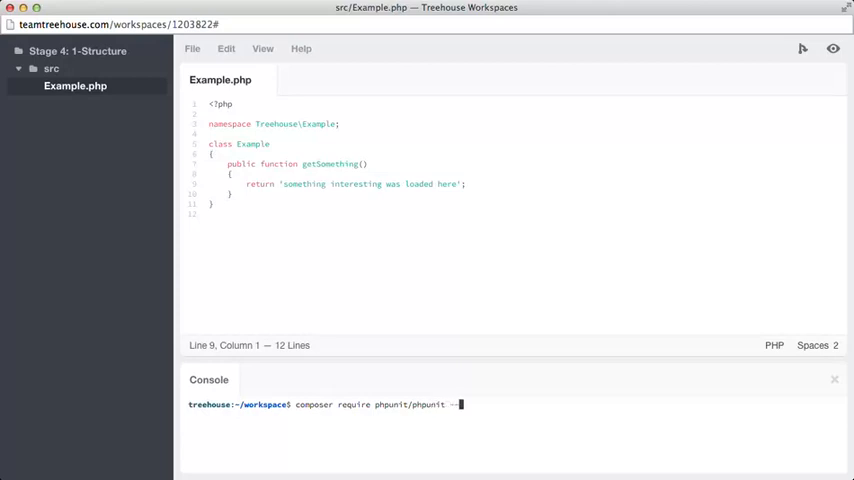
{"action": "type", "text": "dev"}
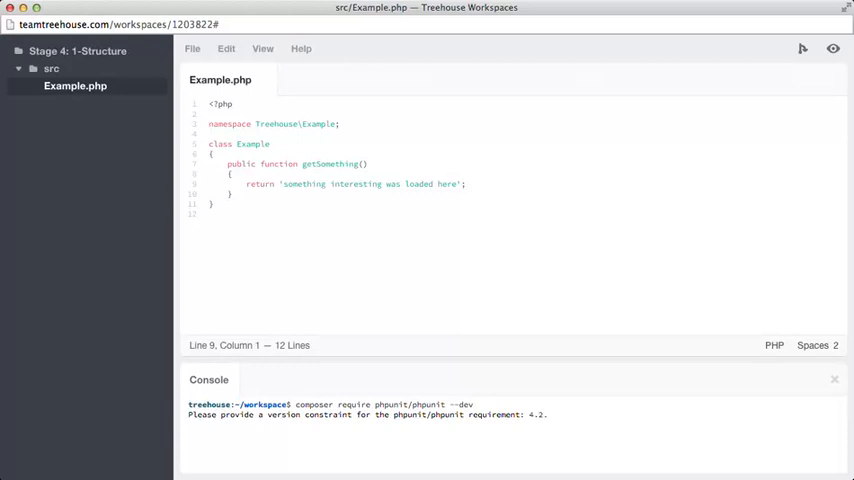
{"action": "type", "text": "*"}
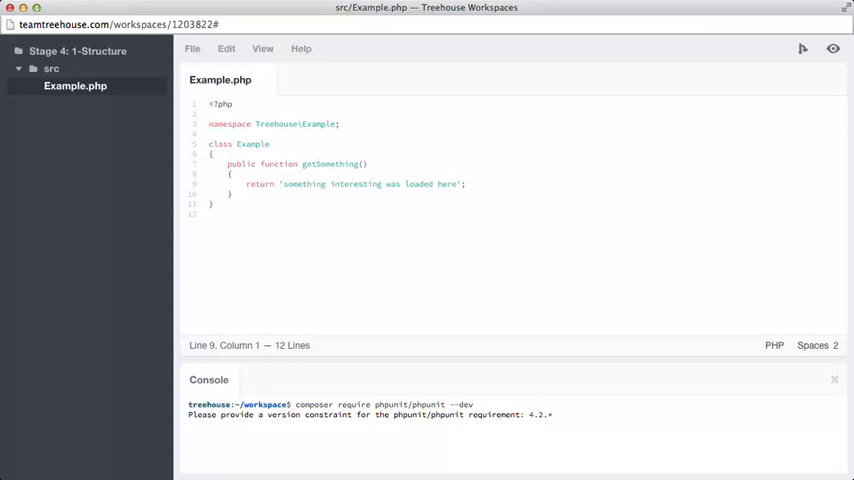
{"action": "key", "text": "enter"}
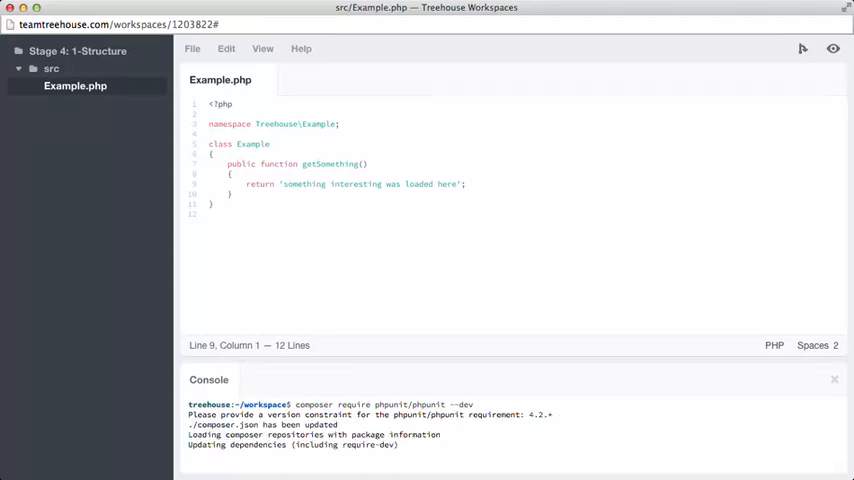